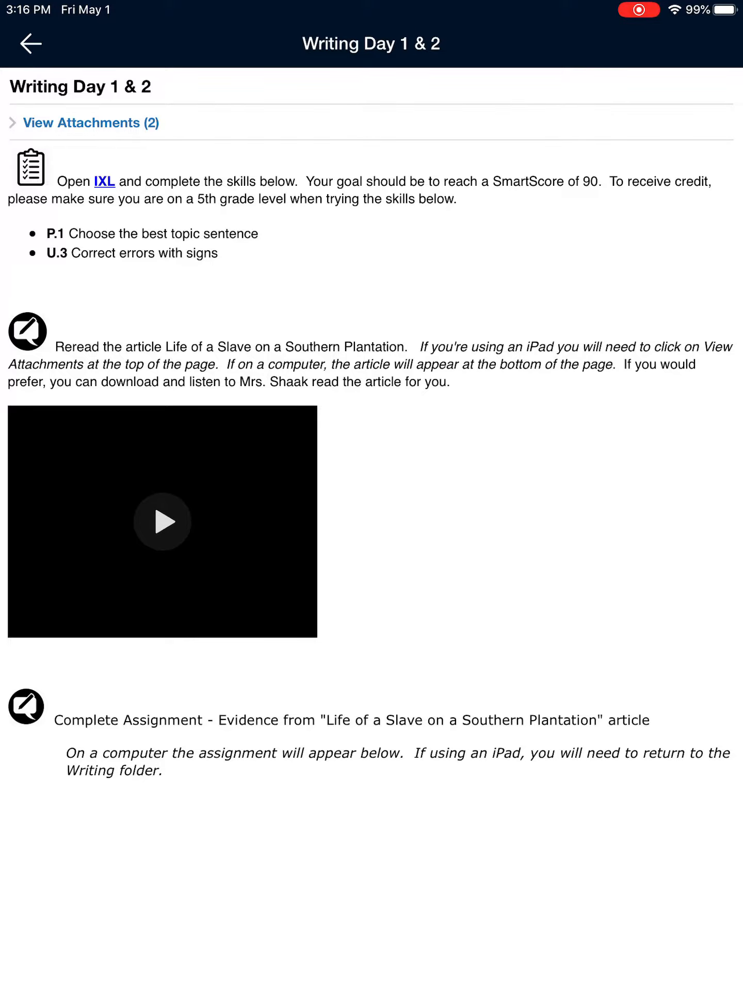
- Expand View Attachments (2) to list the plantation article PDF and Writing-Article Evidence.docx
click(90, 123)
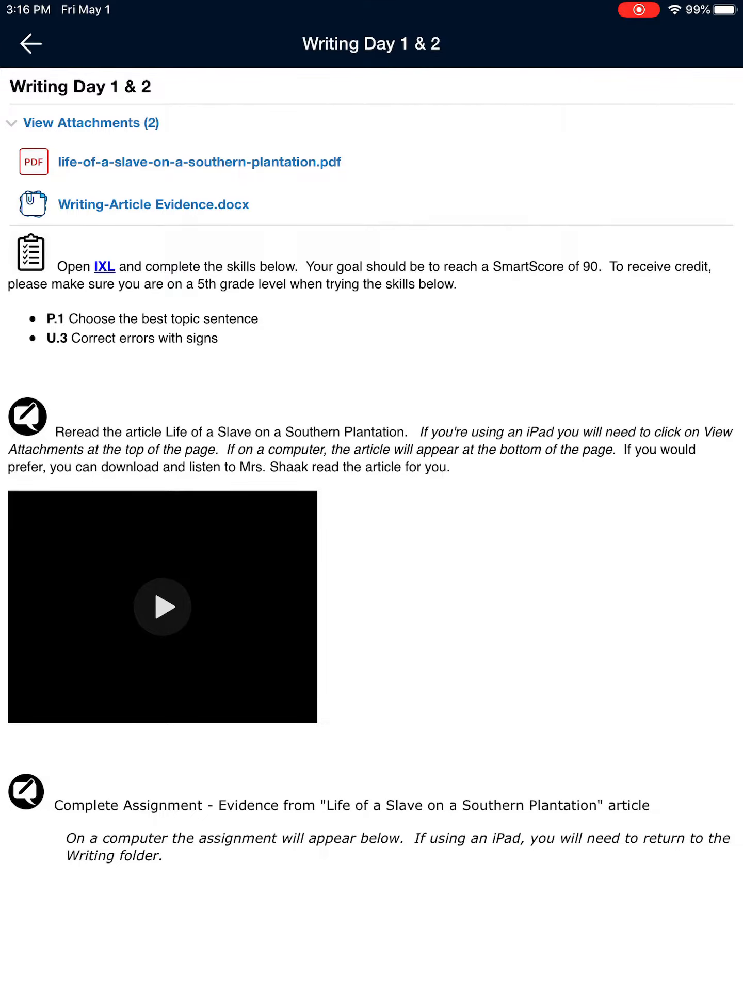
- Open Writing-Article Evidence.docx to view the five-paragraph essay prompt
click(152, 204)
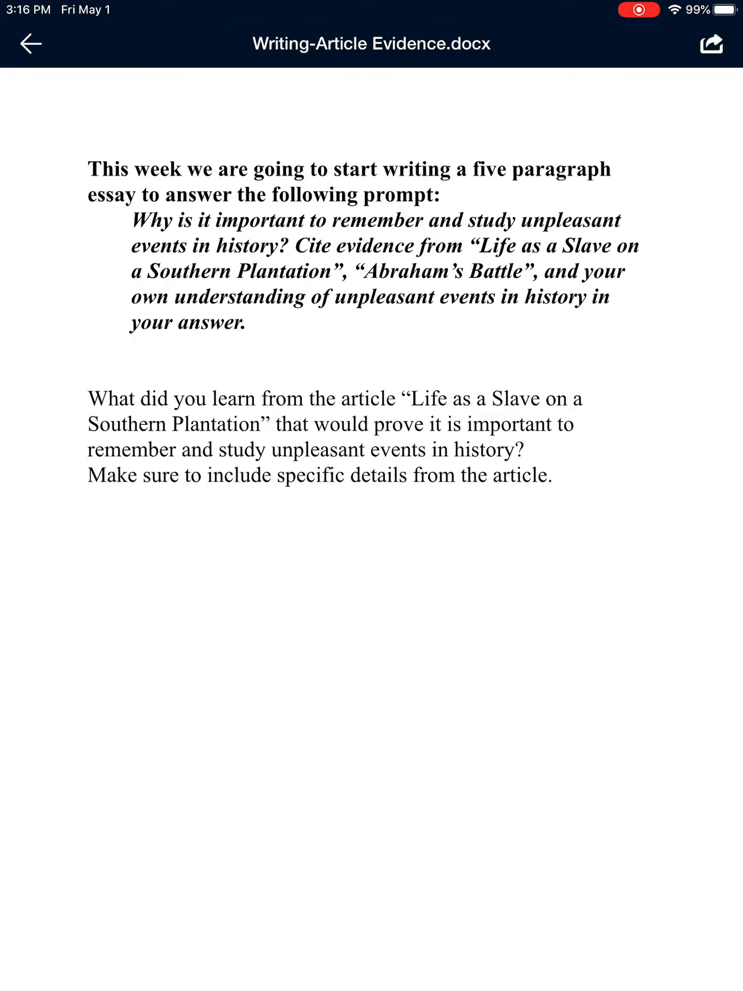
- Bring up the document's share options and scroll the app row to reveal Copy to Docs
click(710, 43)
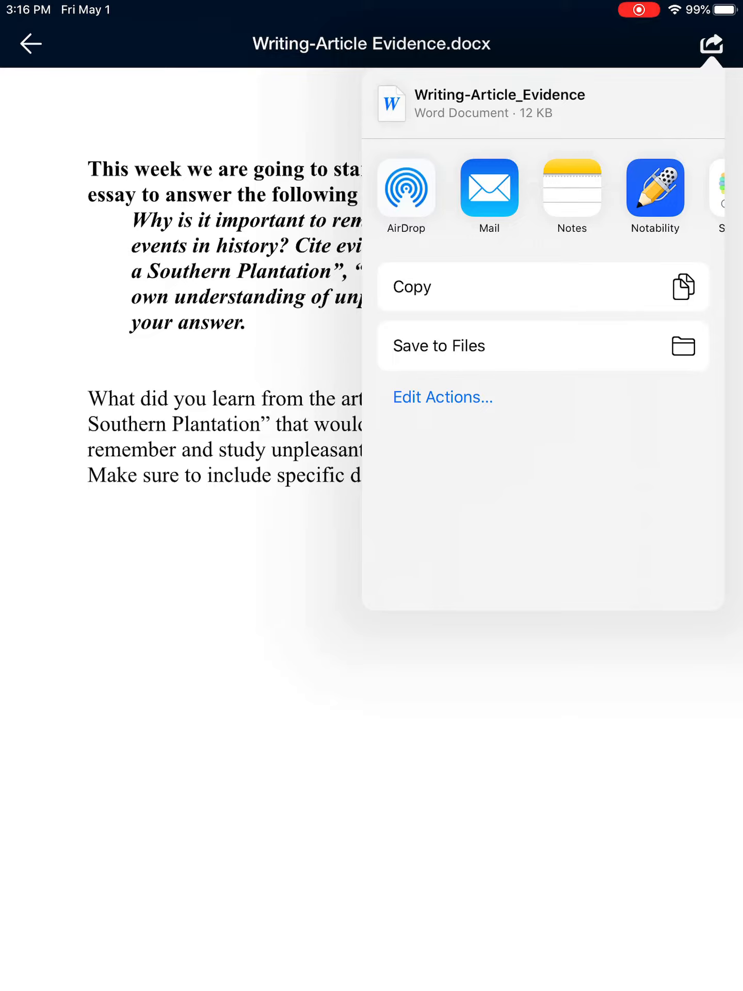
scroll(left, 3)
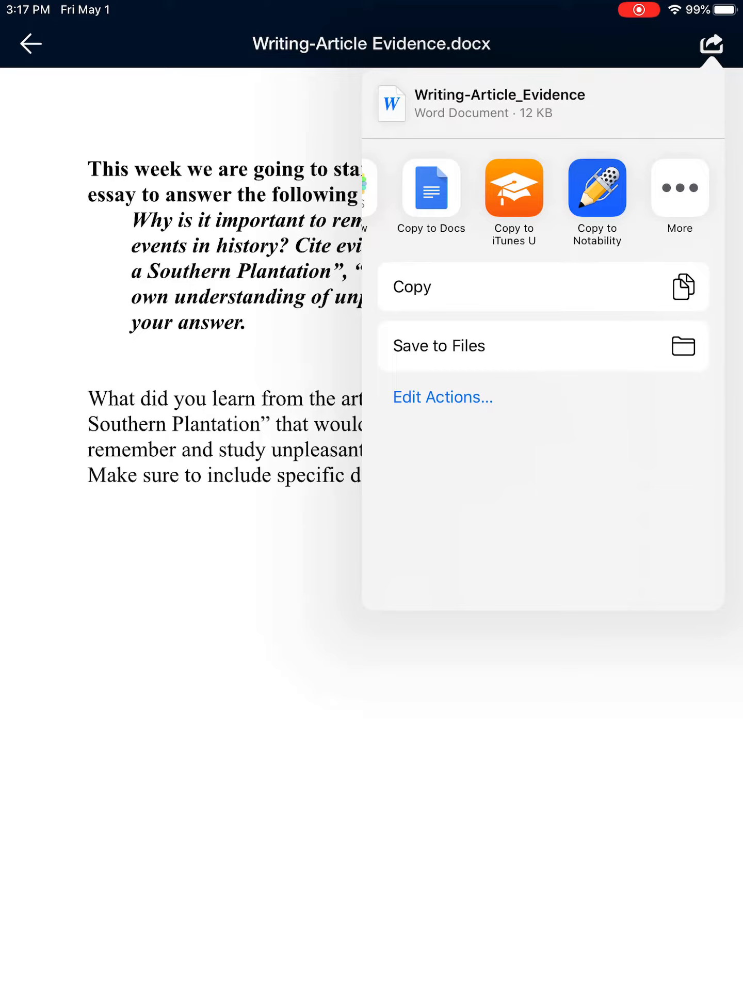
- Copy the document to Google Docs and save it to Drive as Writing-Article_Evidence-1.docx
click(431, 187)
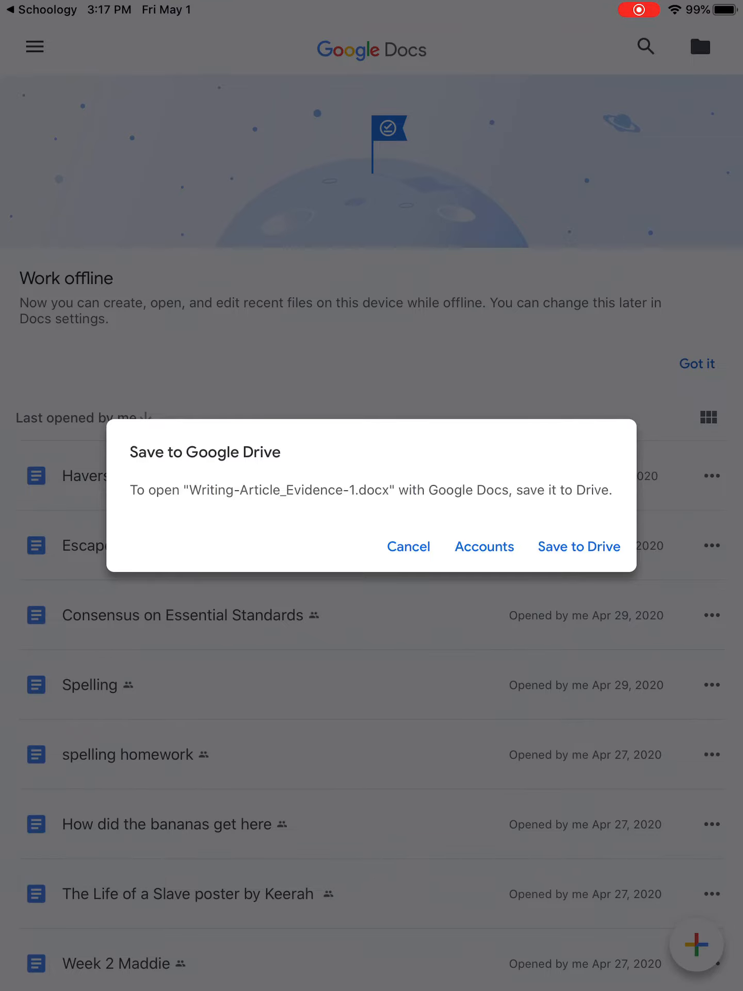
click(578, 546)
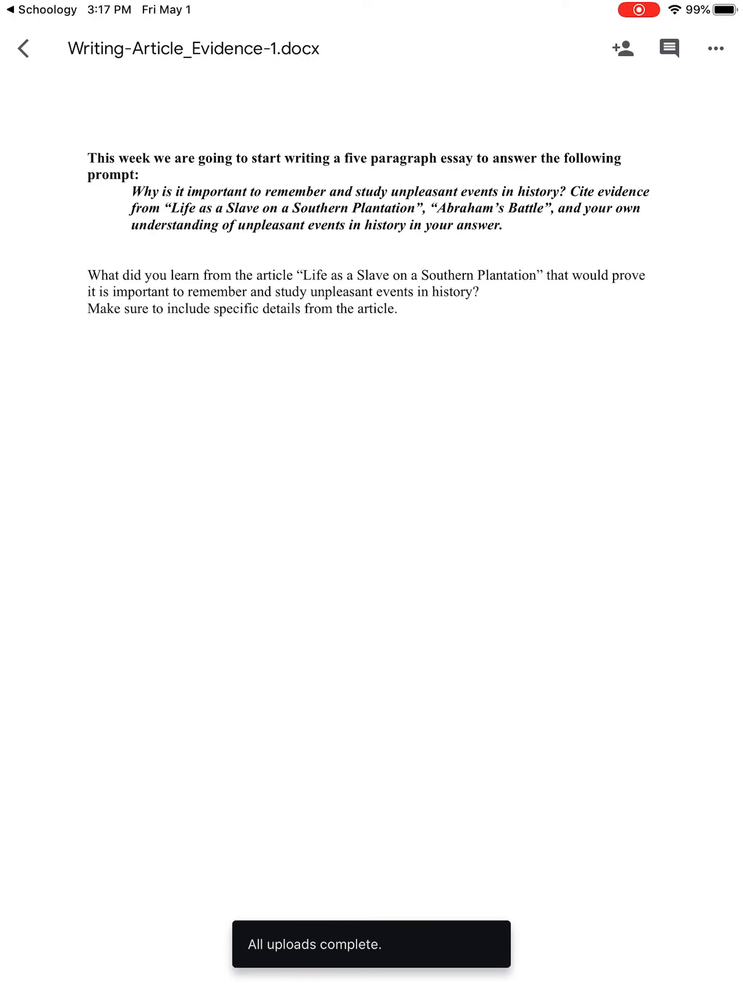